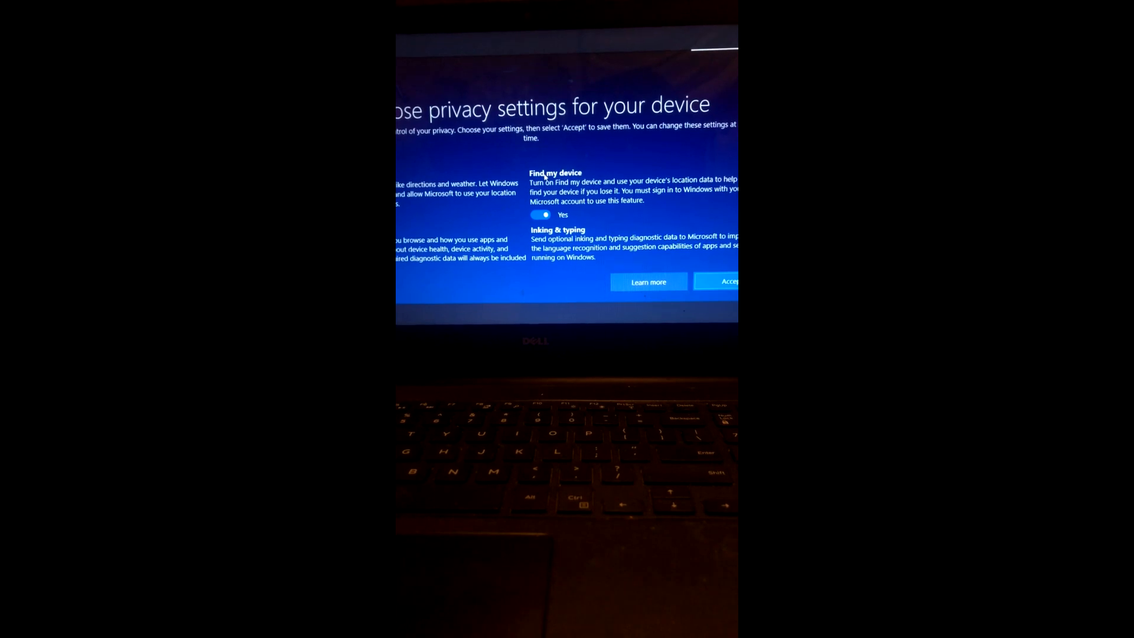
Accept the selected device privacy settings to reach the Create a PIN screen
left_click(727, 281)
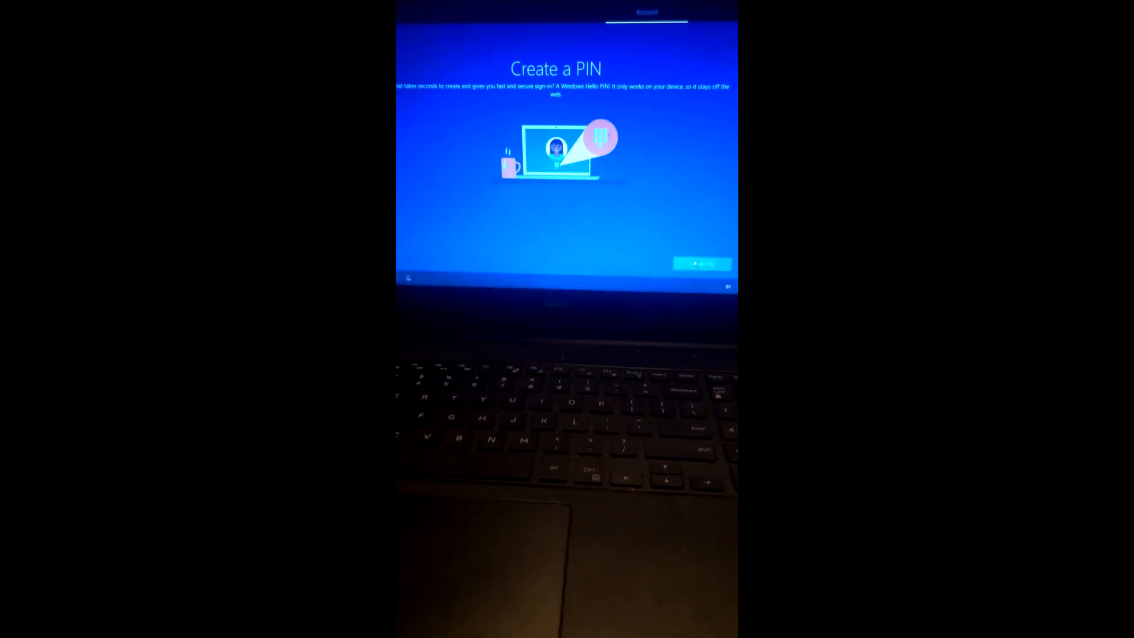